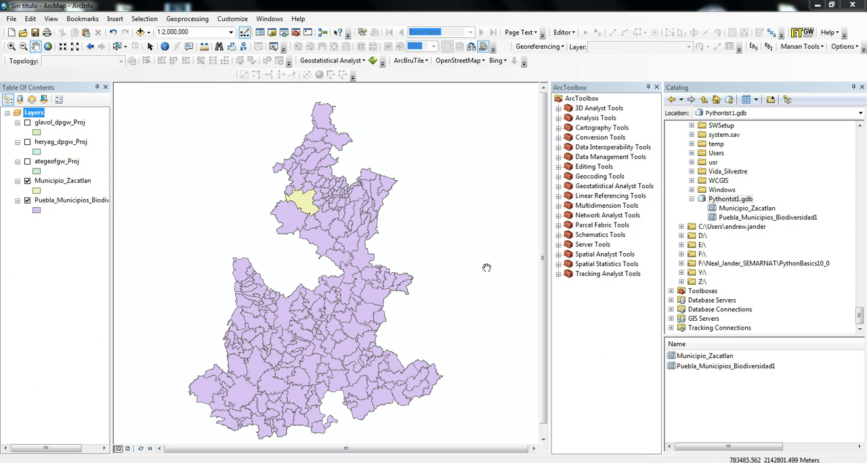
mouse_move(423, 241)
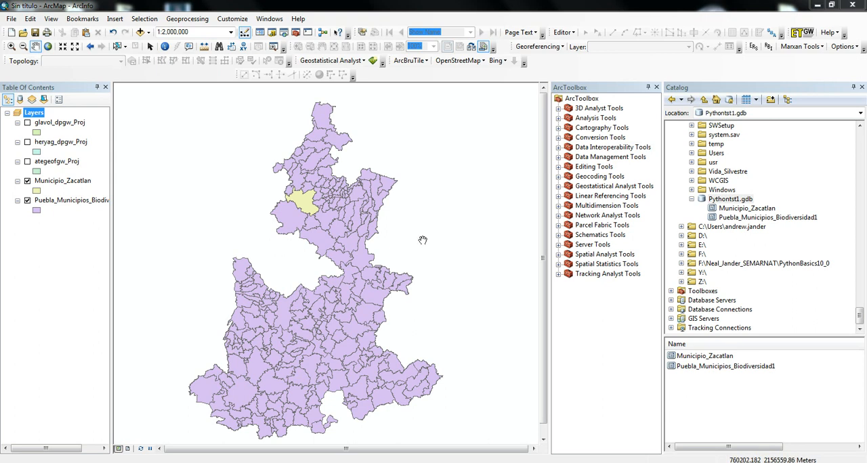
mouse_move(339, 219)
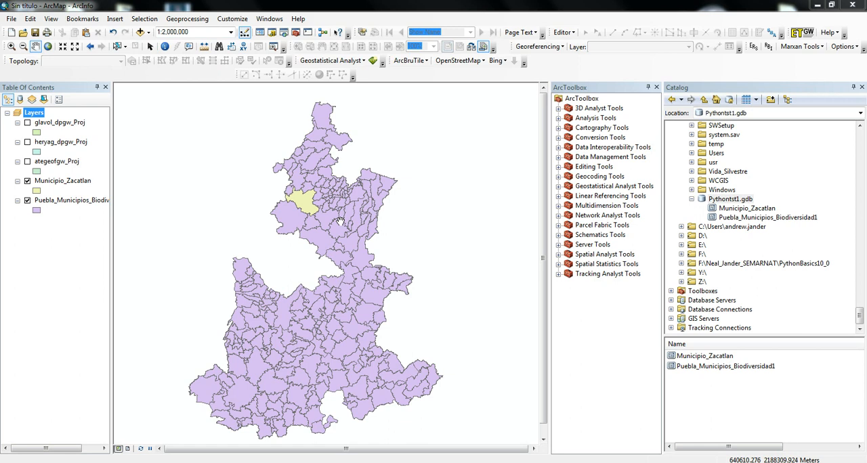
mouse_move(278, 166)
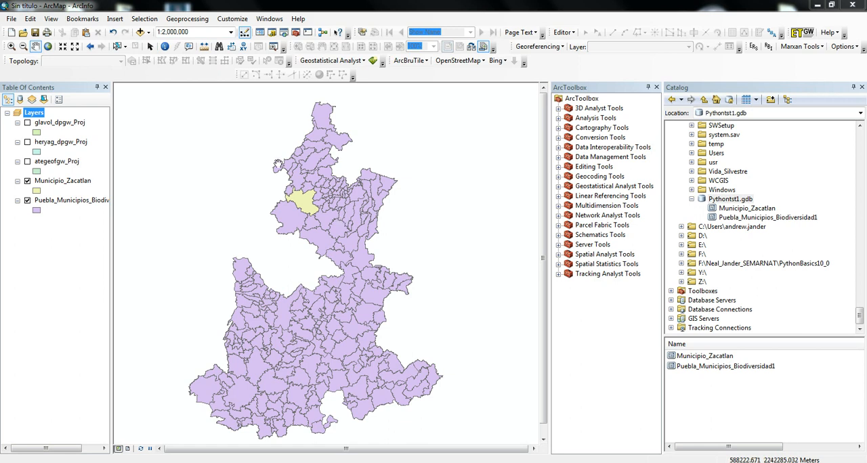
mouse_move(319, 225)
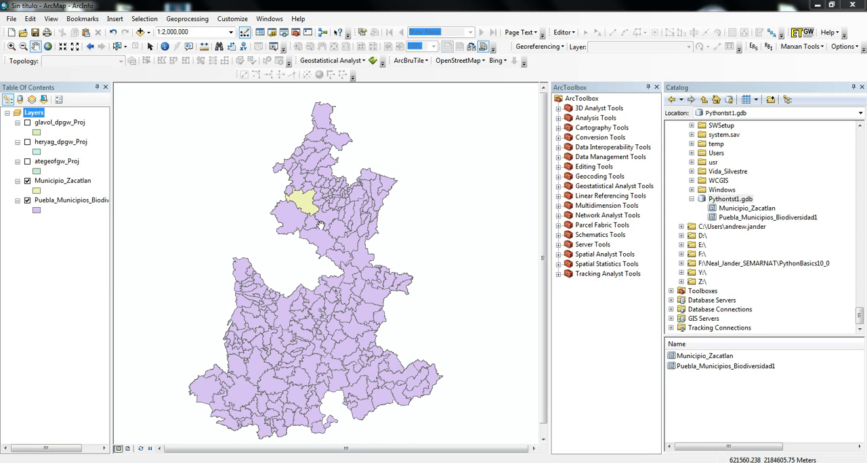
mouse_move(282, 220)
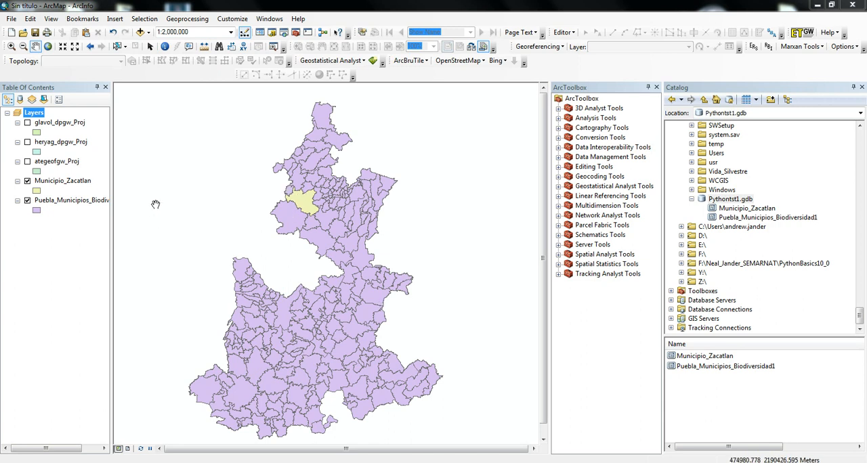
Step: Briefly show and hide the species distribution layers, then position the script window over the map
click(27, 123)
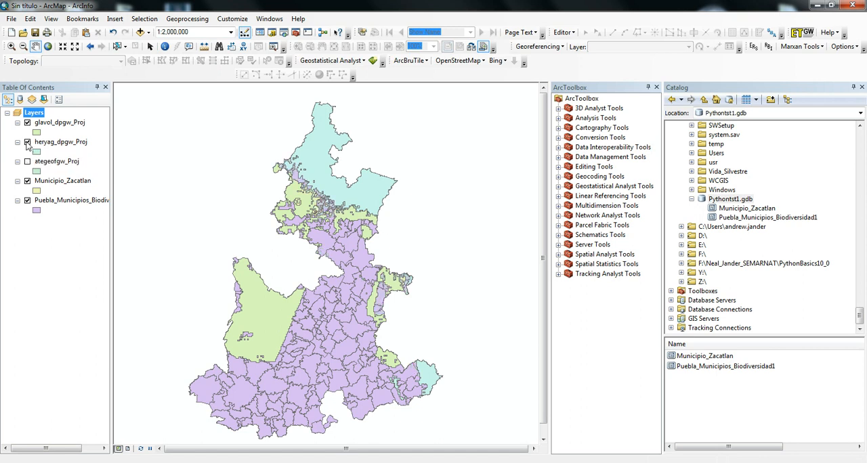
click(27, 122)
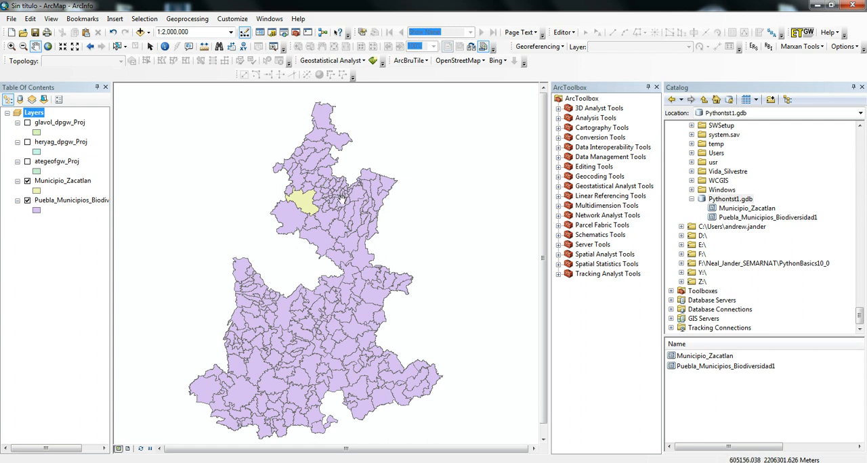
mouse_move(332, 228)
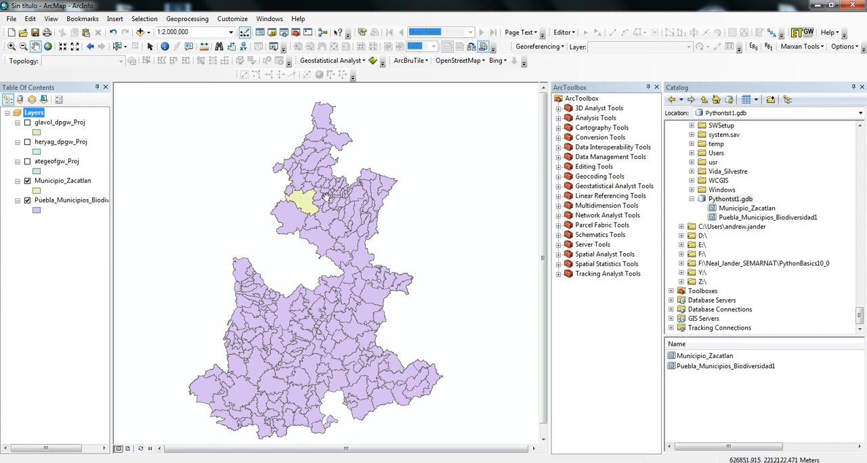
mouse_move(458, 204)
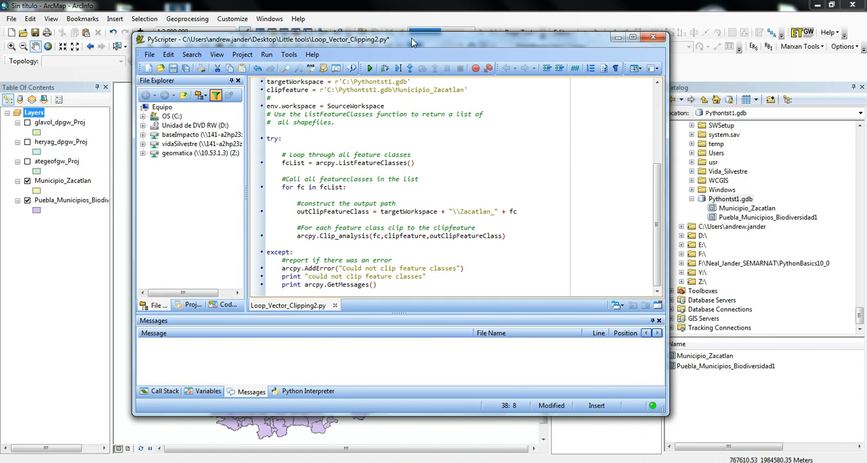
drag(409, 38, 393, 31)
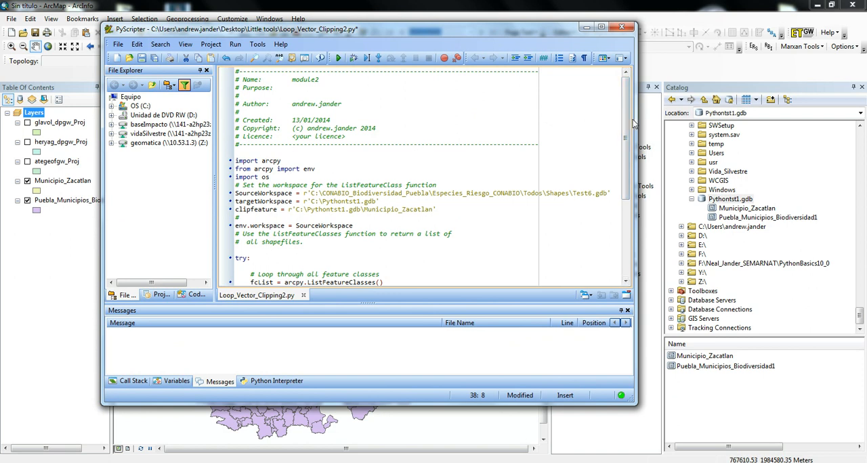
Step: Review the script's feature-class loop calling Clip_analysis down into its error-handling block
scroll(down, 3)
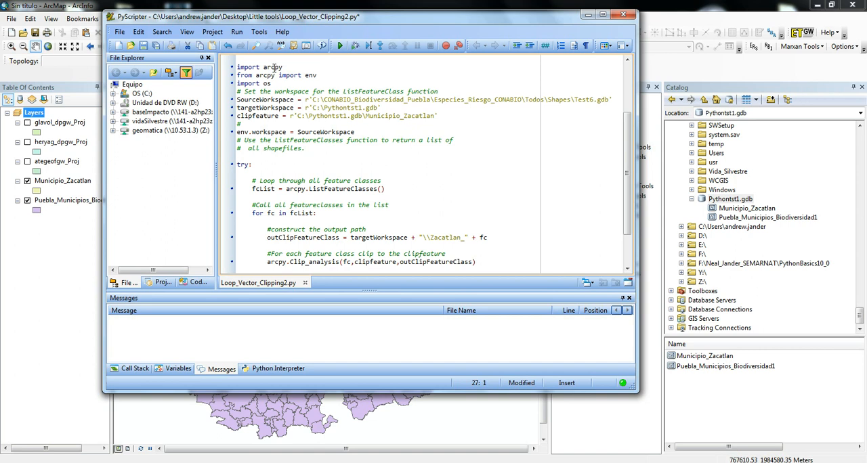
mouse_move(274, 66)
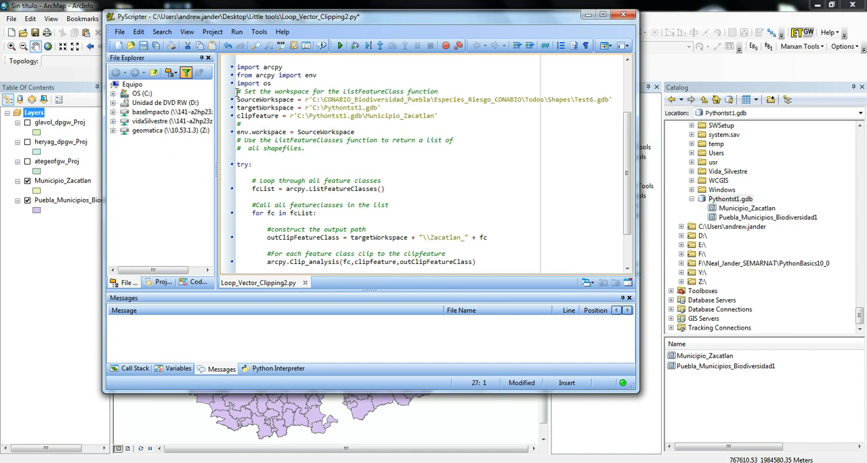
mouse_move(249, 93)
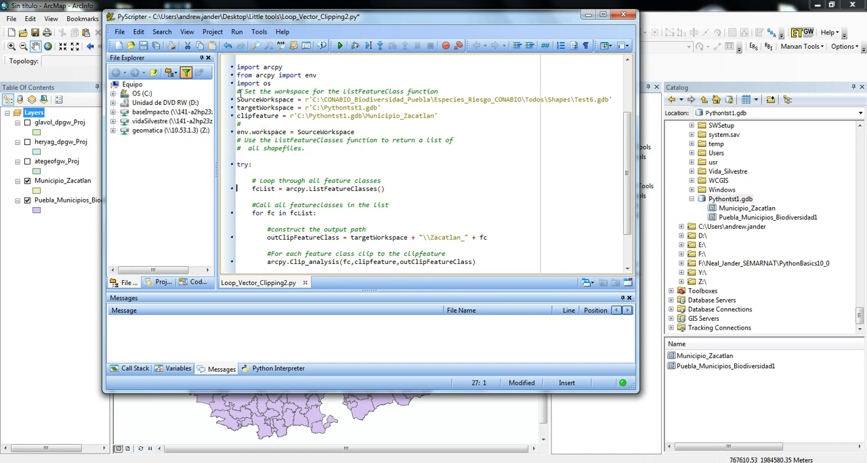
mouse_move(270, 108)
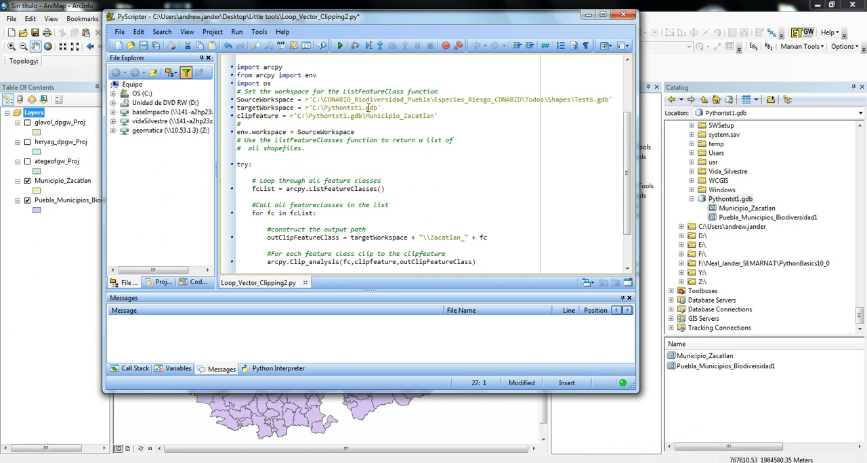
mouse_move(260, 115)
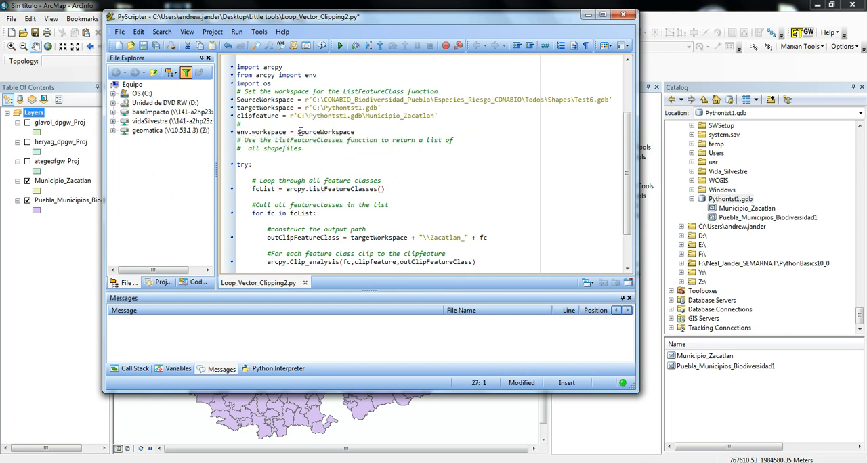
mouse_move(331, 133)
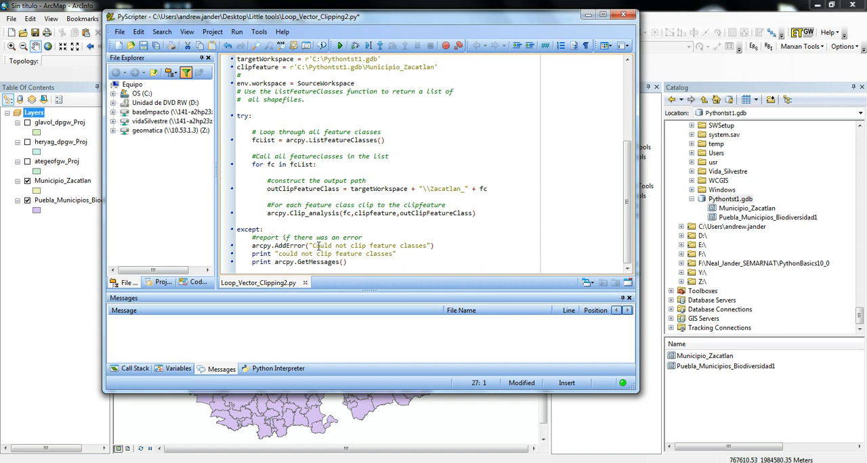
click(236, 141)
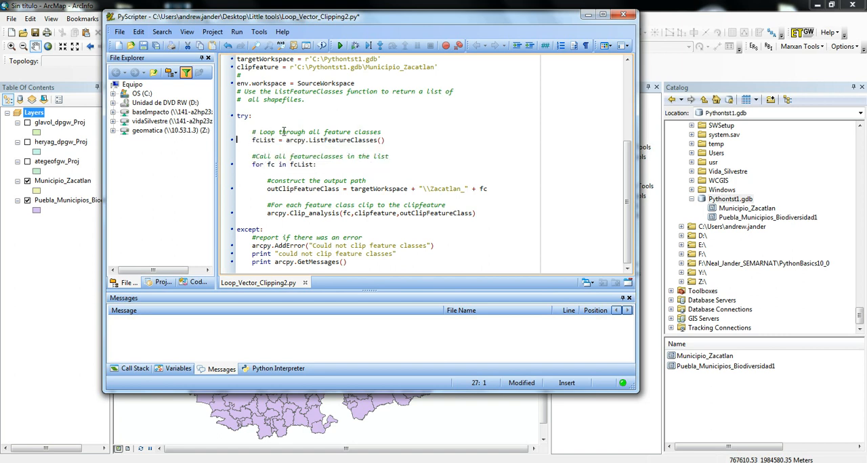
mouse_move(298, 145)
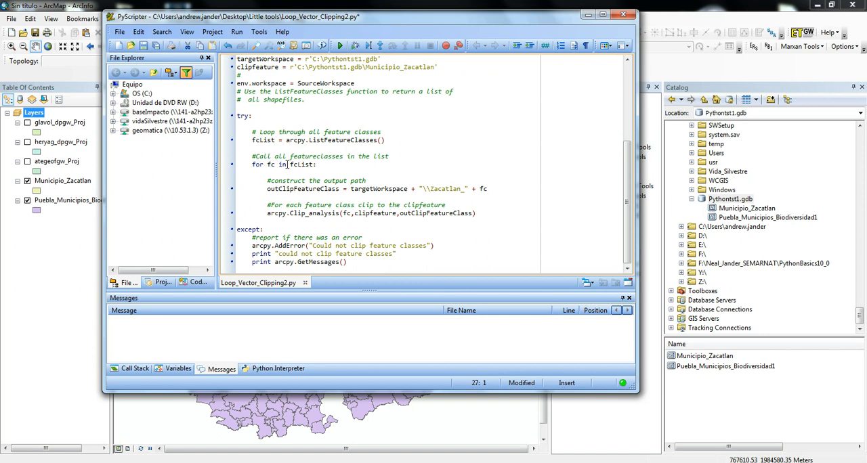
mouse_move(304, 165)
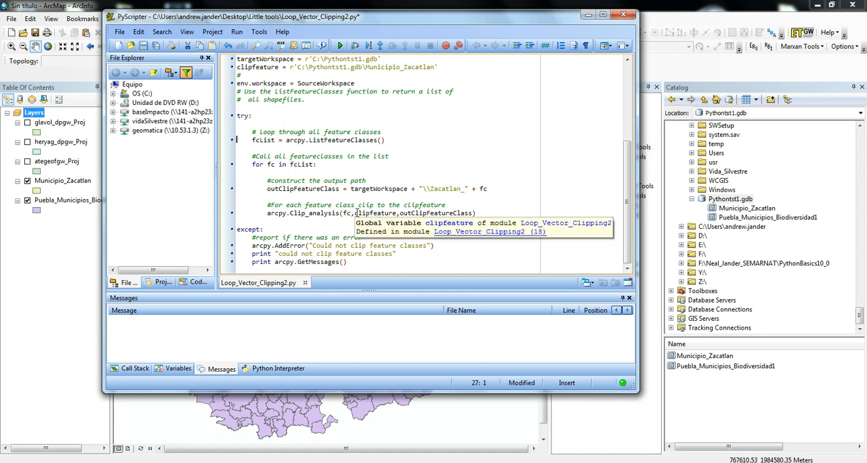
mouse_move(421, 68)
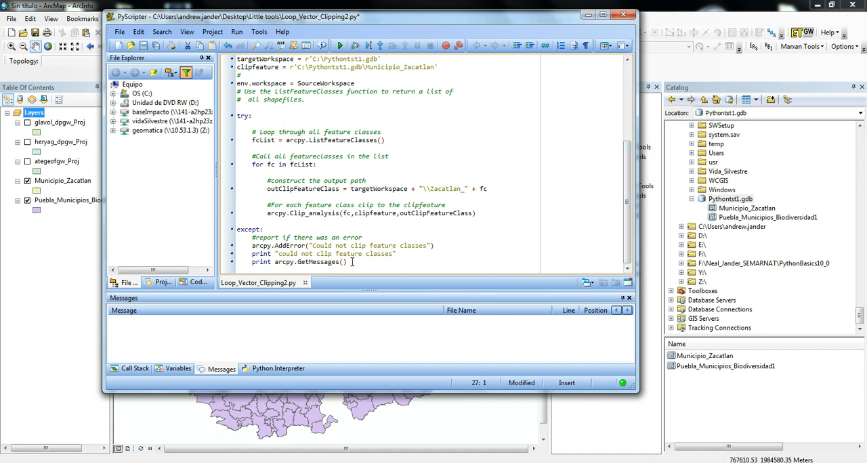
mouse_move(349, 263)
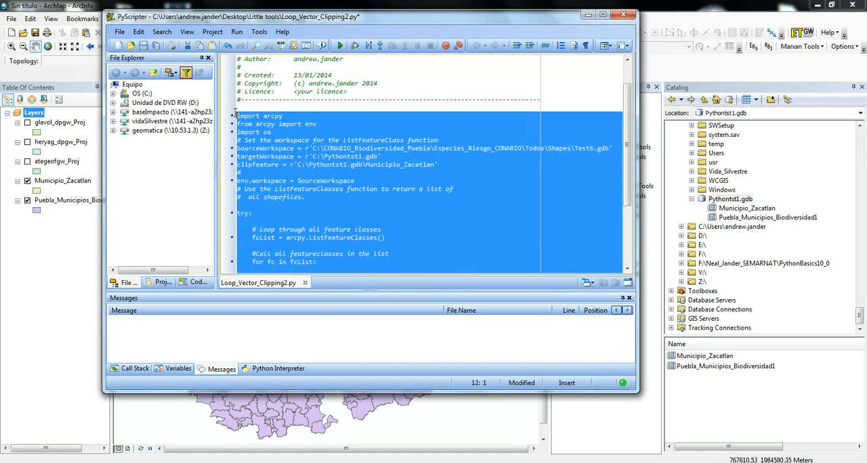
mouse_move(303, 142)
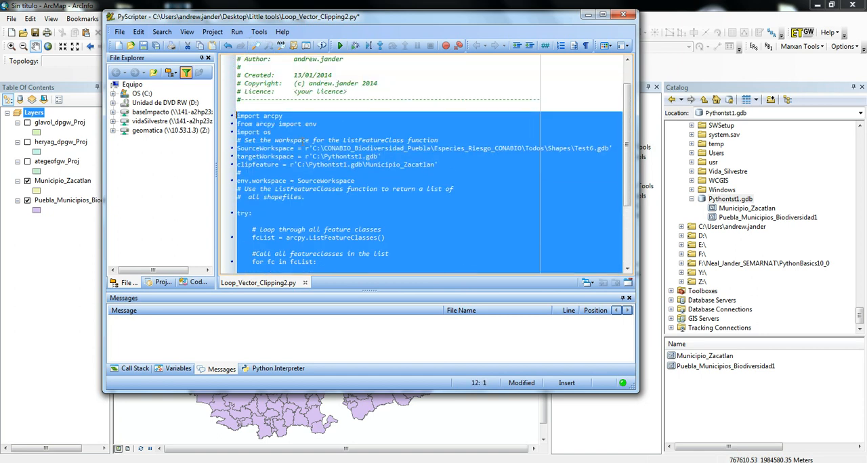
Step: Copy the whole selected Loop_Vector_Clipping2.py script via the context menu
right_click(304, 147)
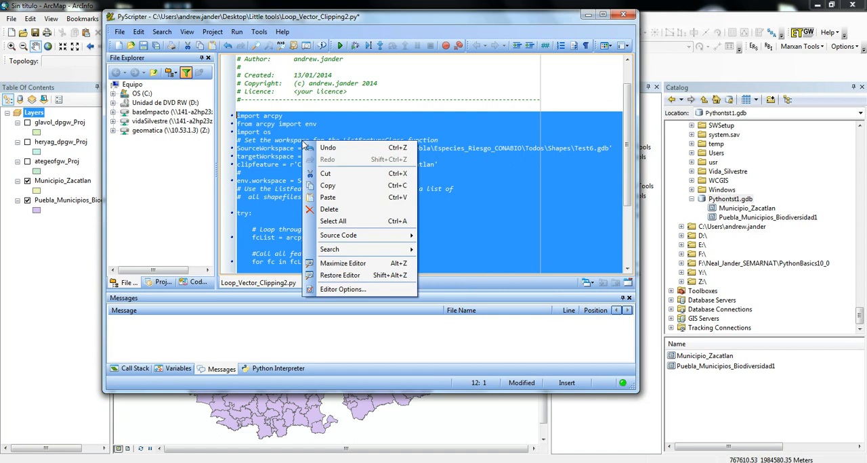
mouse_move(328, 186)
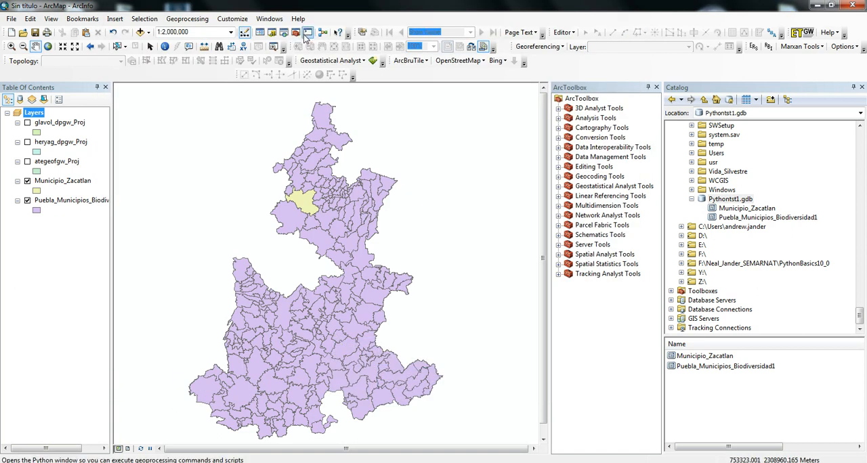
mouse_move(307, 33)
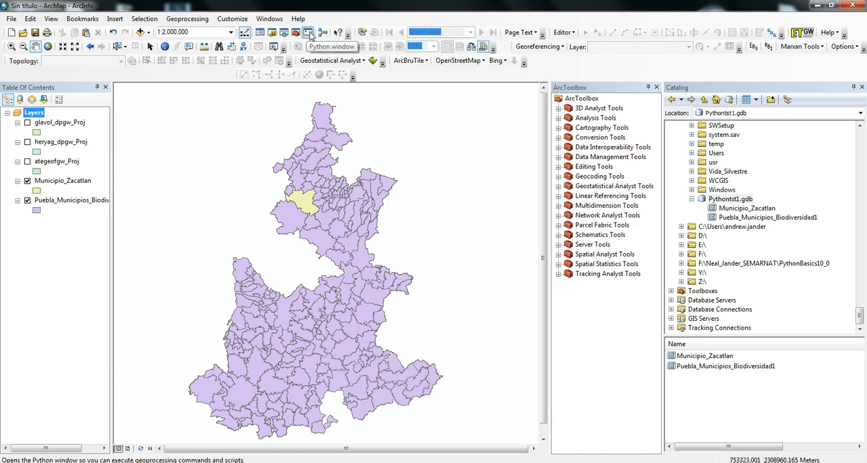
Step: Execute the pasted clipping loop in the Python window, adding Zacatlan-clipped species layers to the map
click(308, 33)
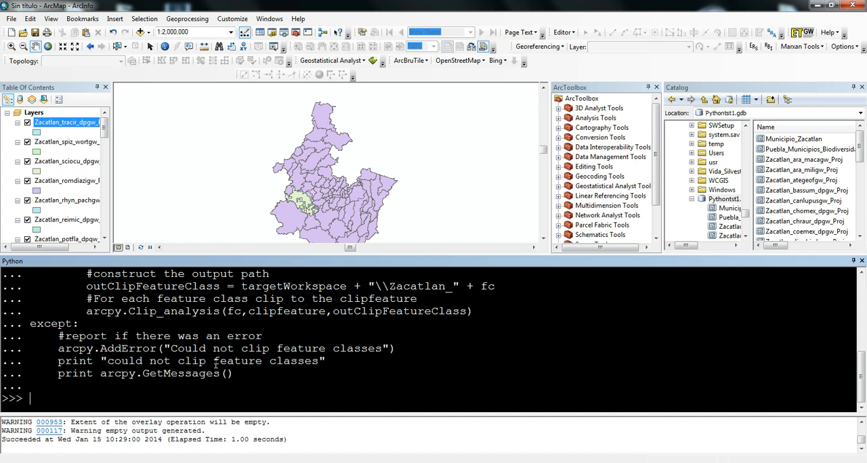
click(70, 181)
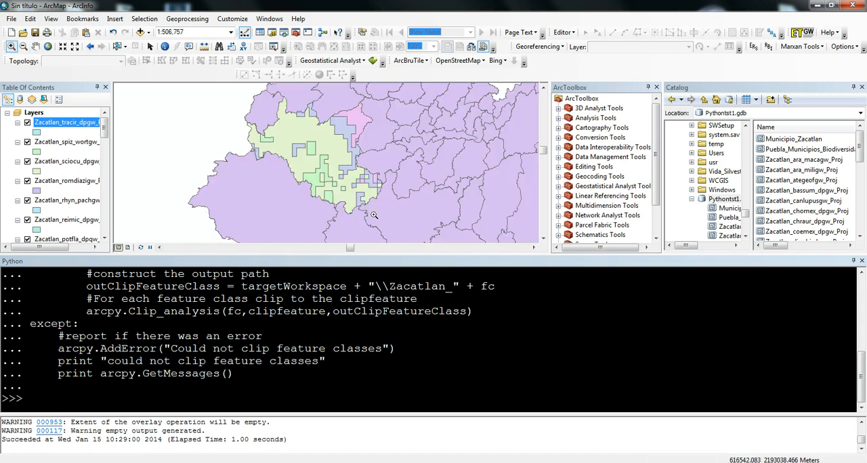
mouse_move(314, 149)
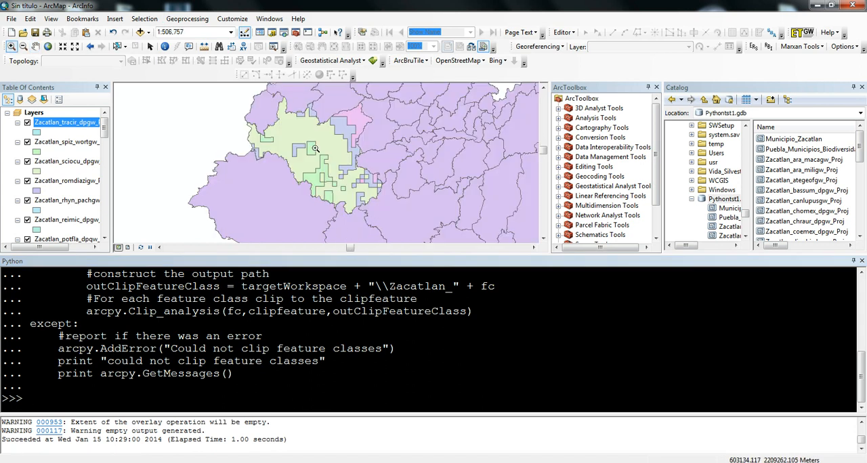